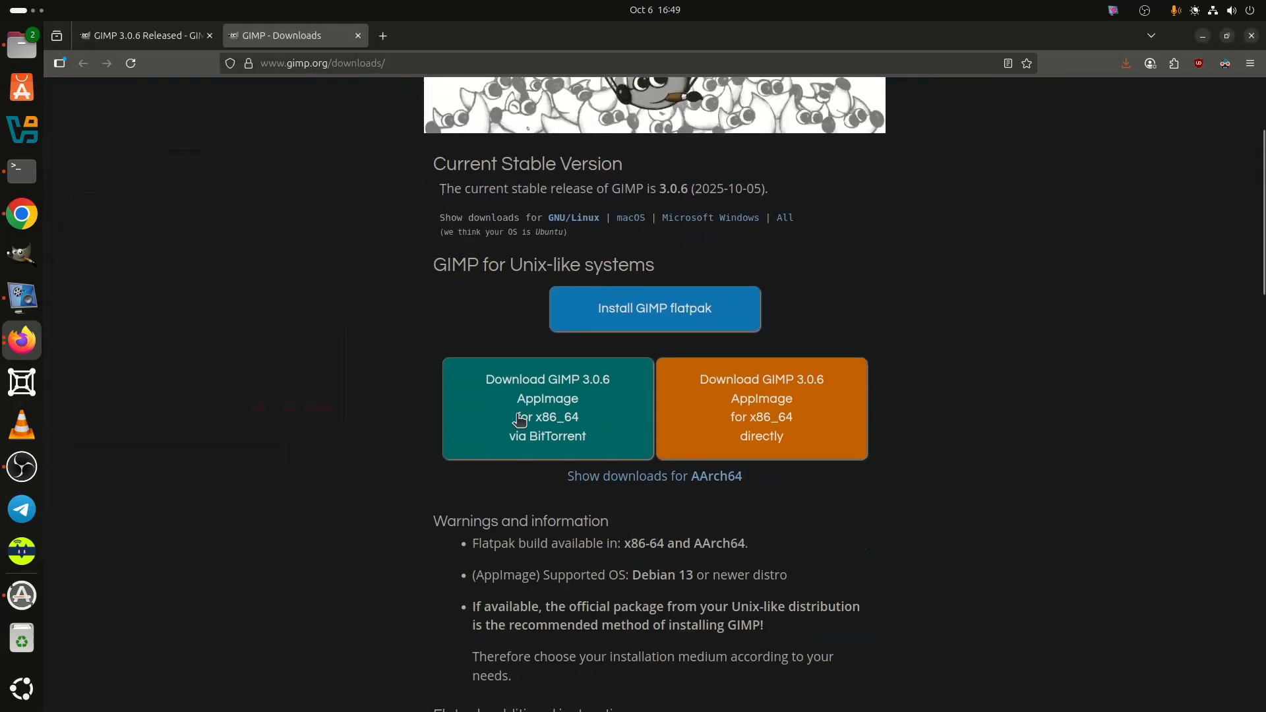
# Download the GIMP 3.0.6 x86_64 AppImage and open the release announcement page.
pyautogui.click(760, 417)
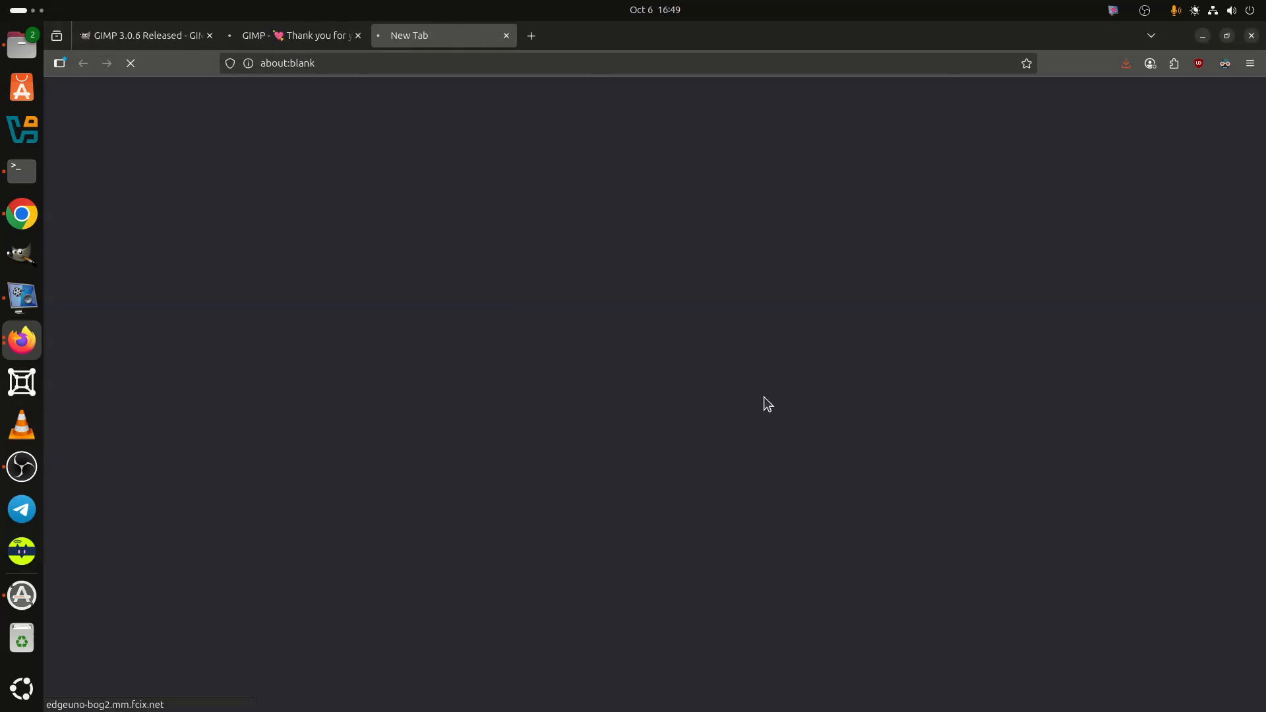
pyautogui.click(1126, 64)
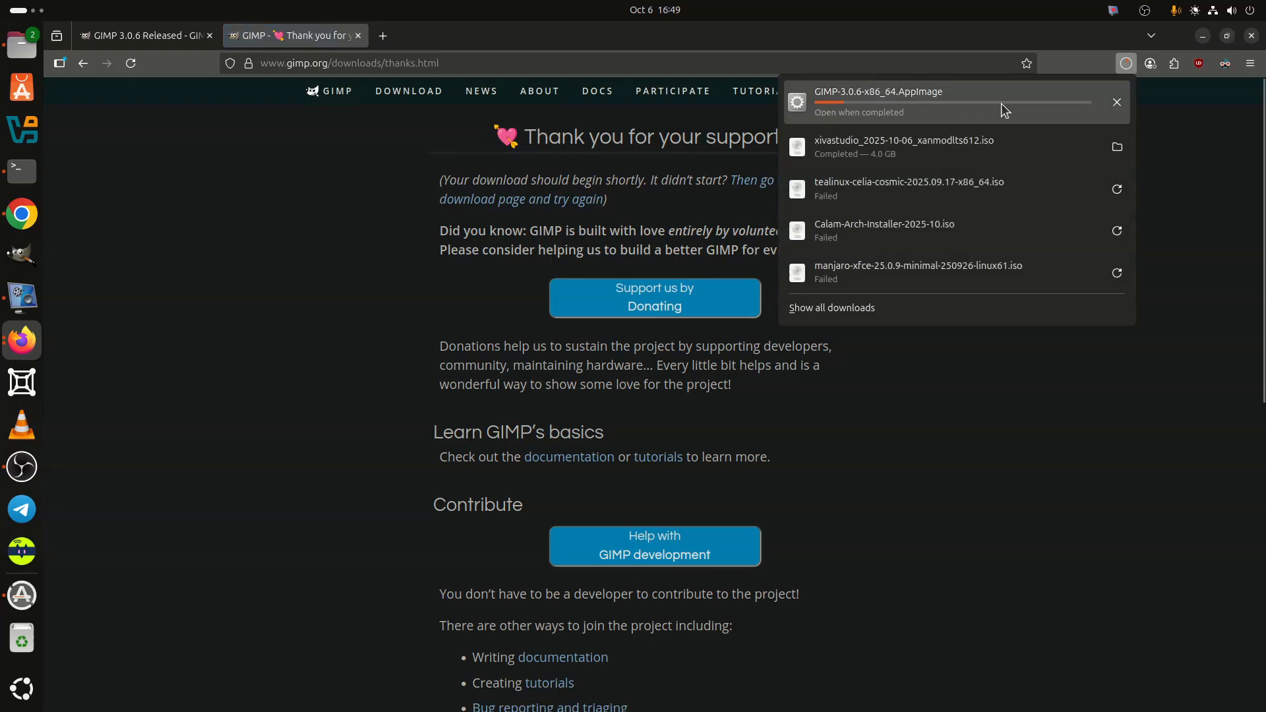
pyautogui.click(141, 35)
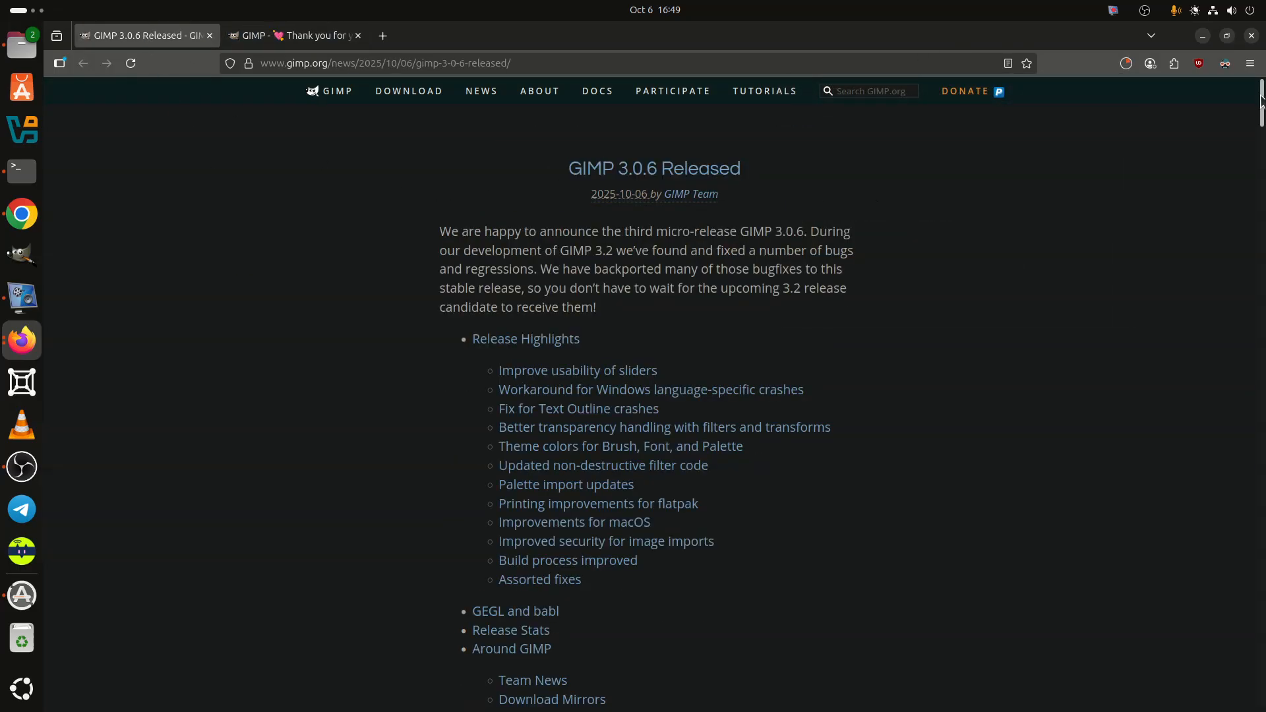
# Zoom the release announcement page in to 110% from the Firefox menu.
pyautogui.click(1249, 63)
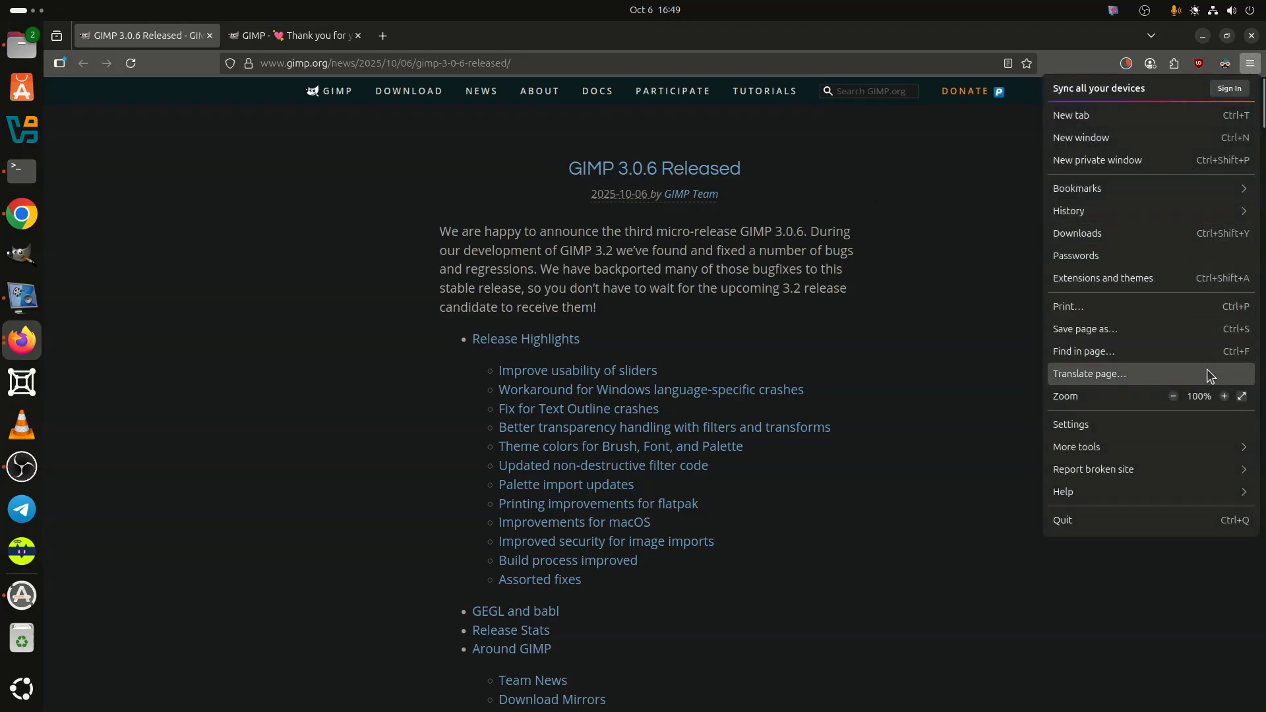
pyautogui.click(1223, 396)
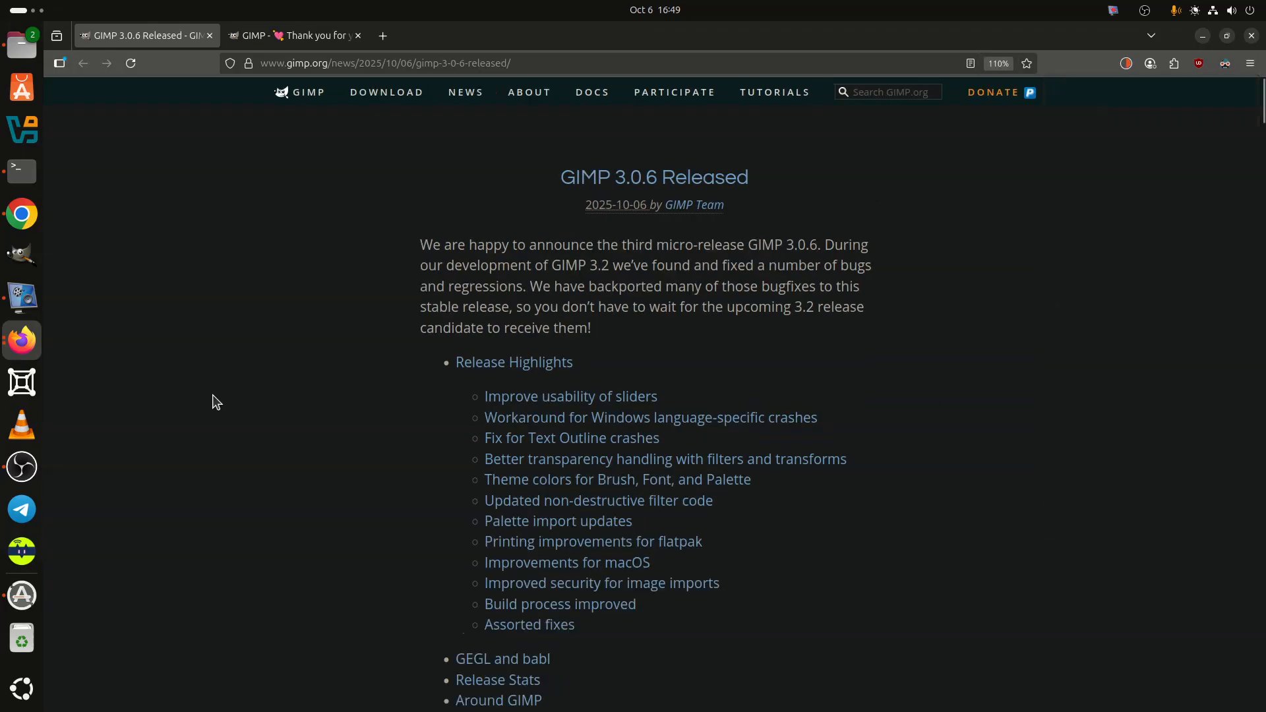
# Scroll down through the GIMP 3.0.6 highlights and fixes.
pyautogui.scroll(-3)
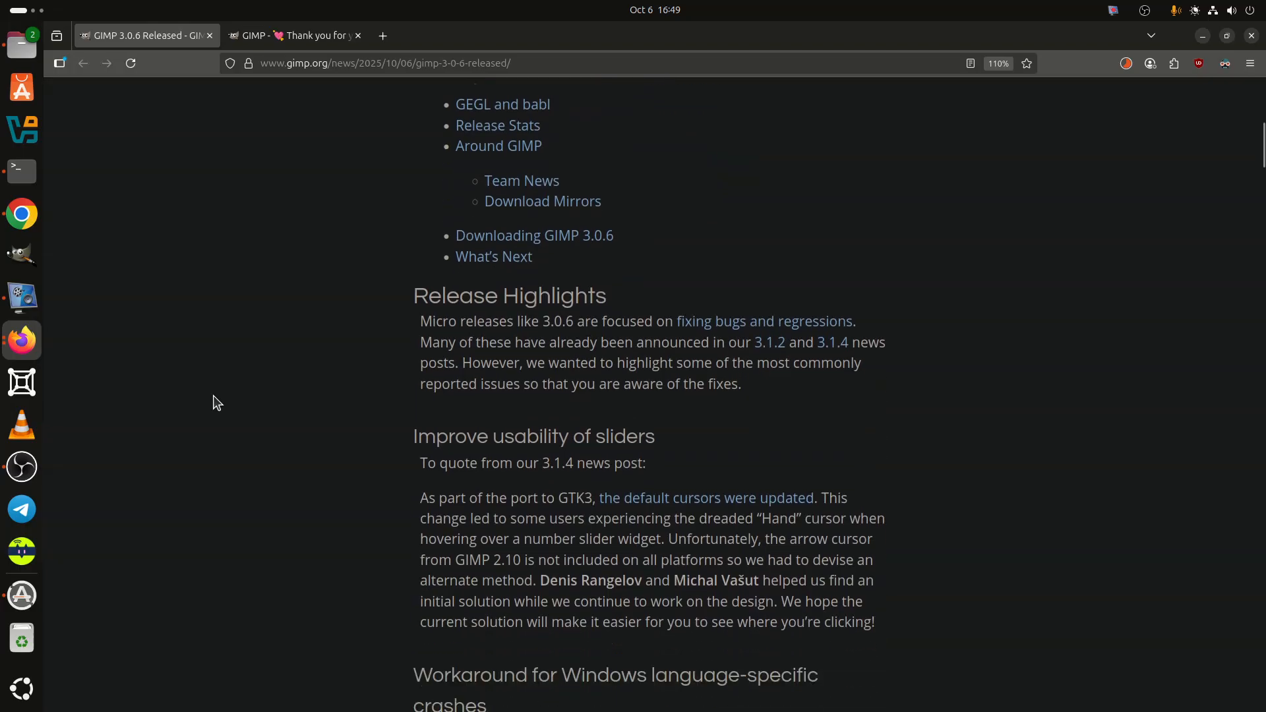
pyautogui.scroll(-3)
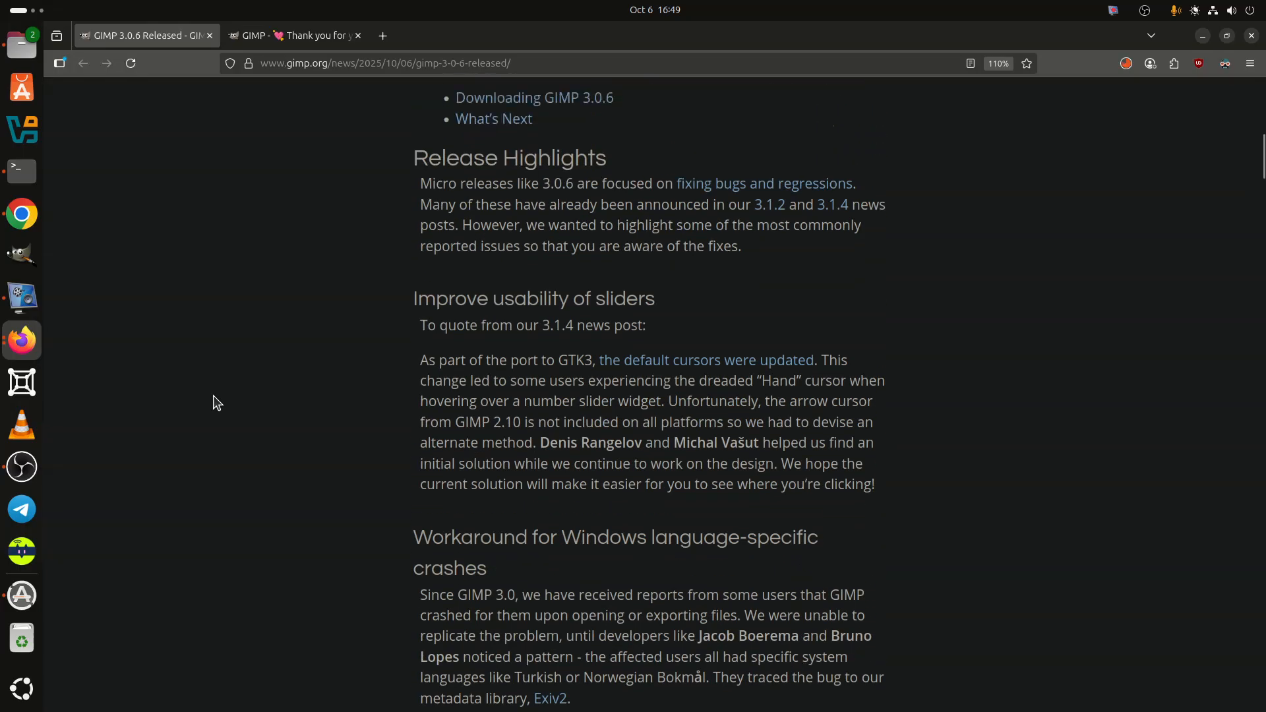
pyautogui.scroll(-3)
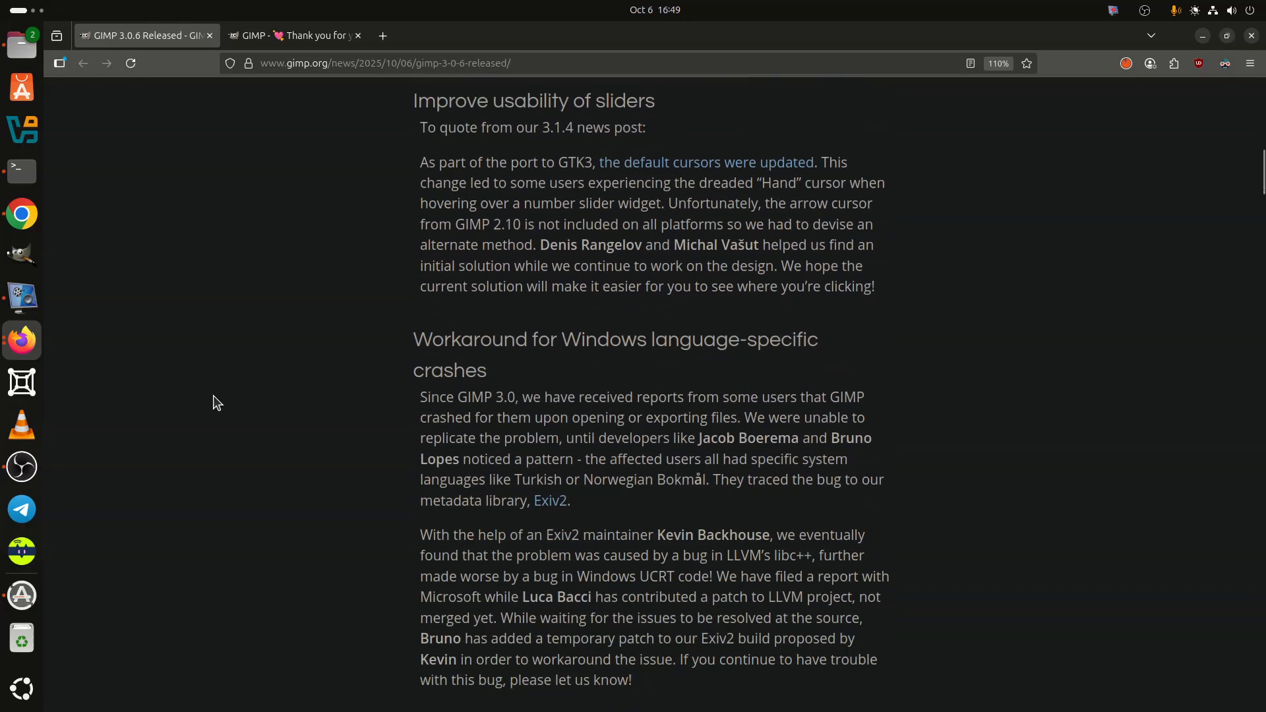
pyautogui.scroll(-3)
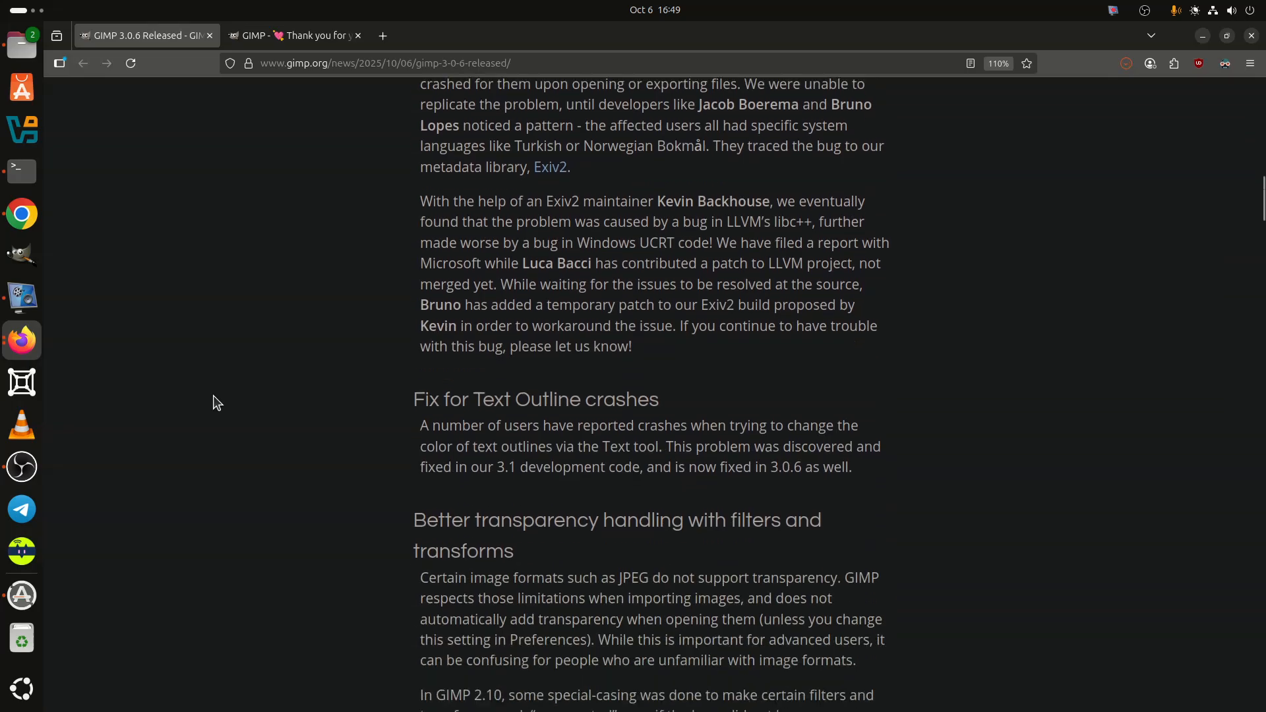
pyautogui.scroll(-3)
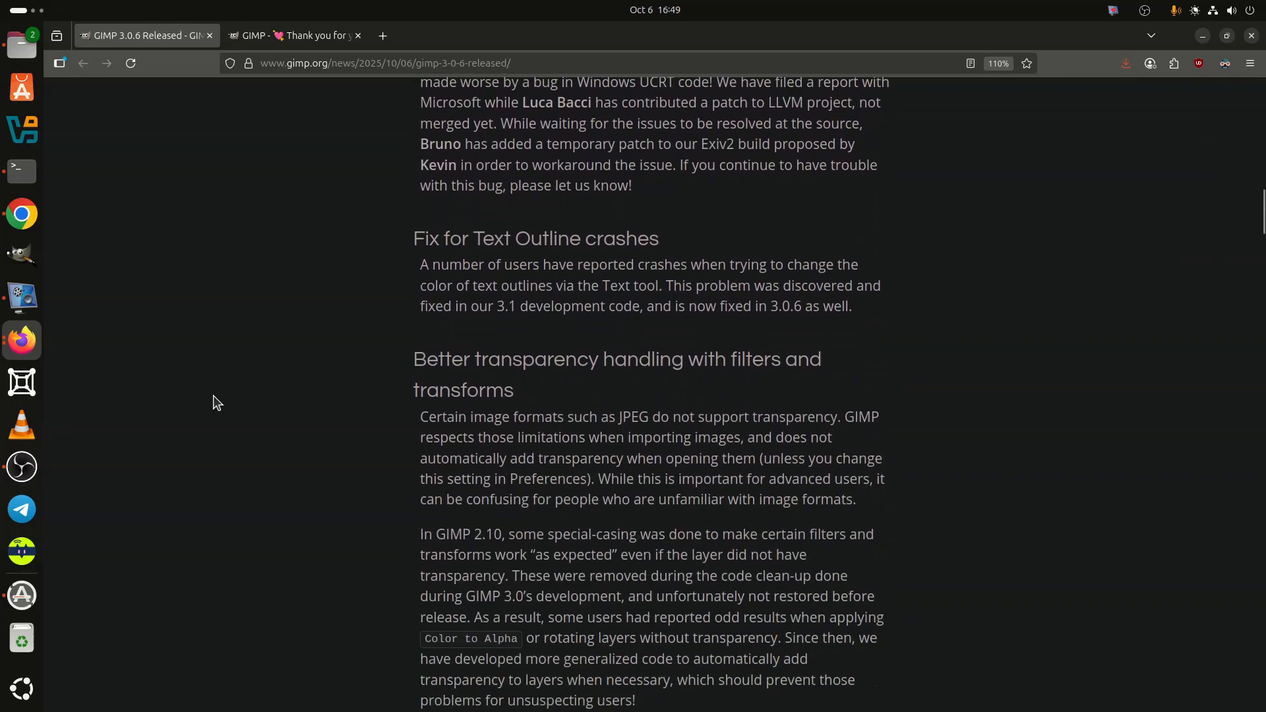
pyautogui.scroll(-3)
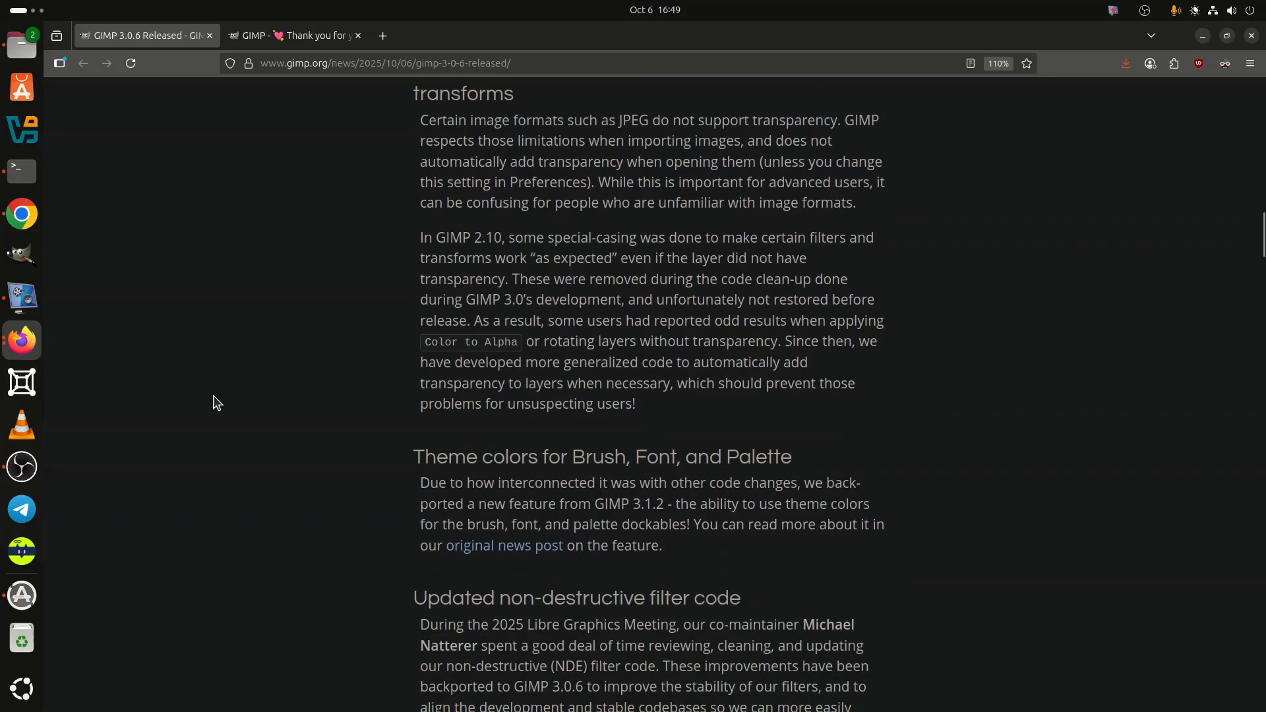
pyautogui.scroll(-3)
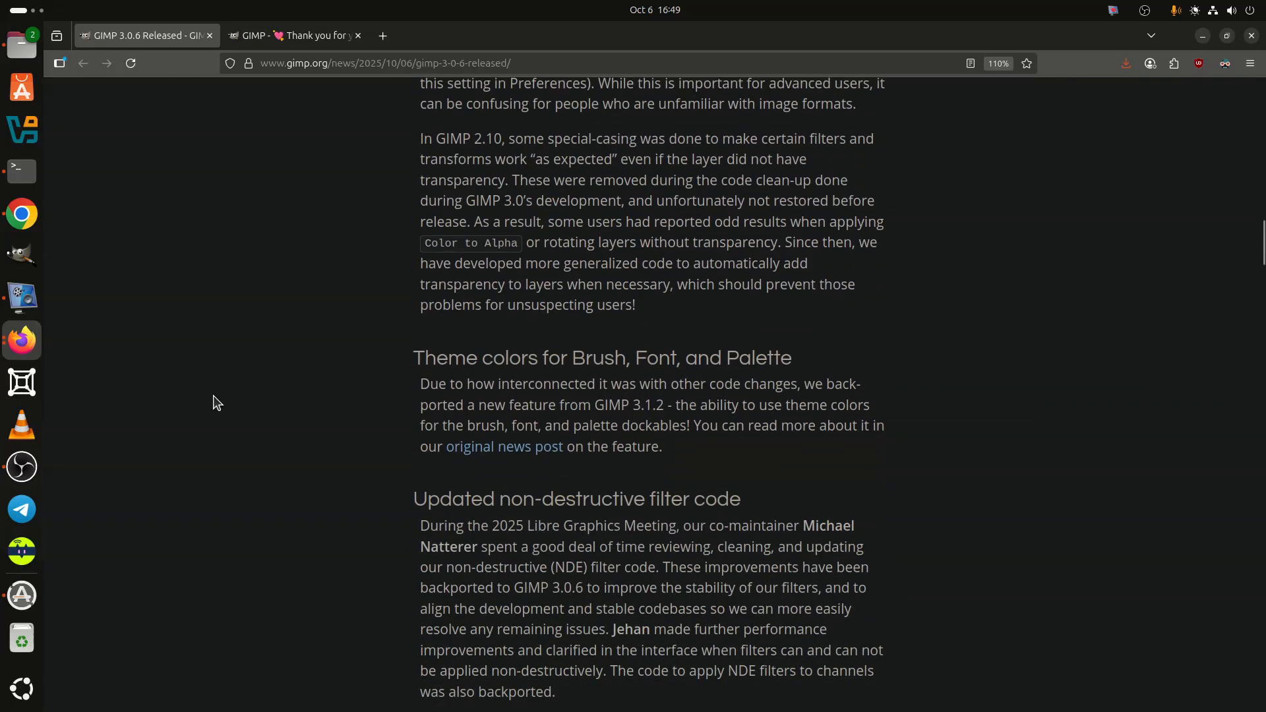
pyautogui.scroll(-3)
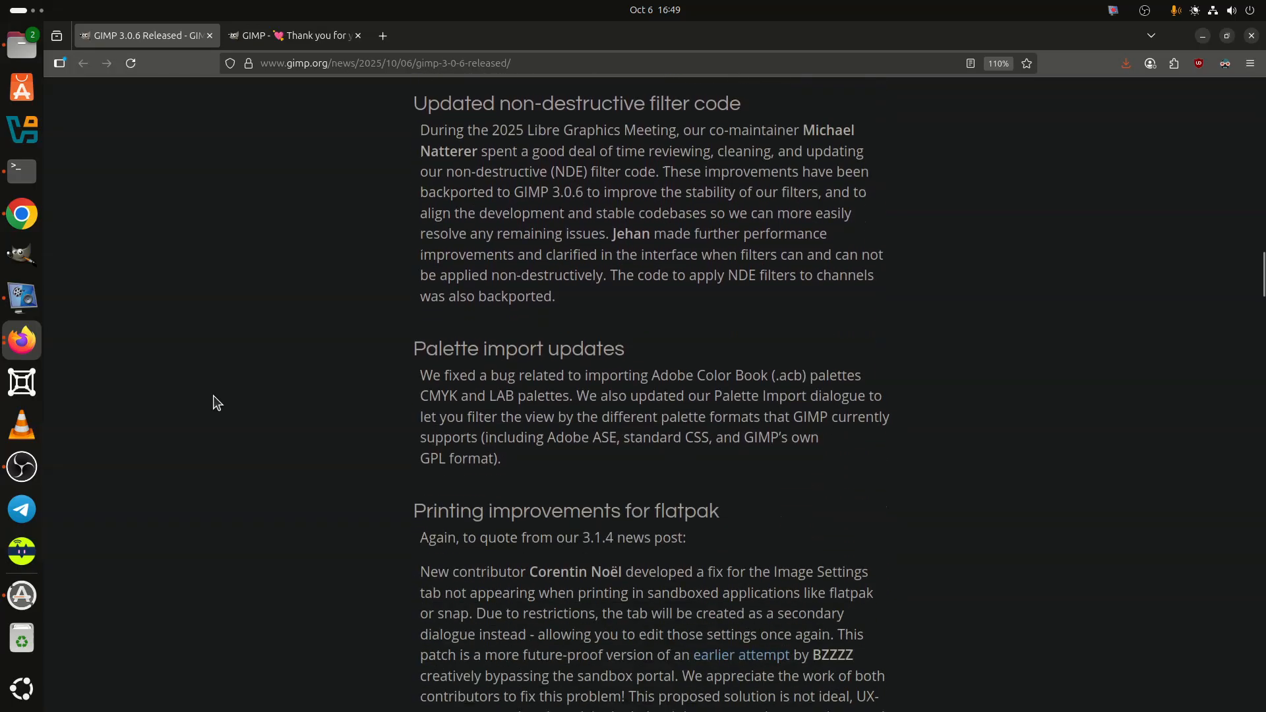
pyautogui.scroll(-3)
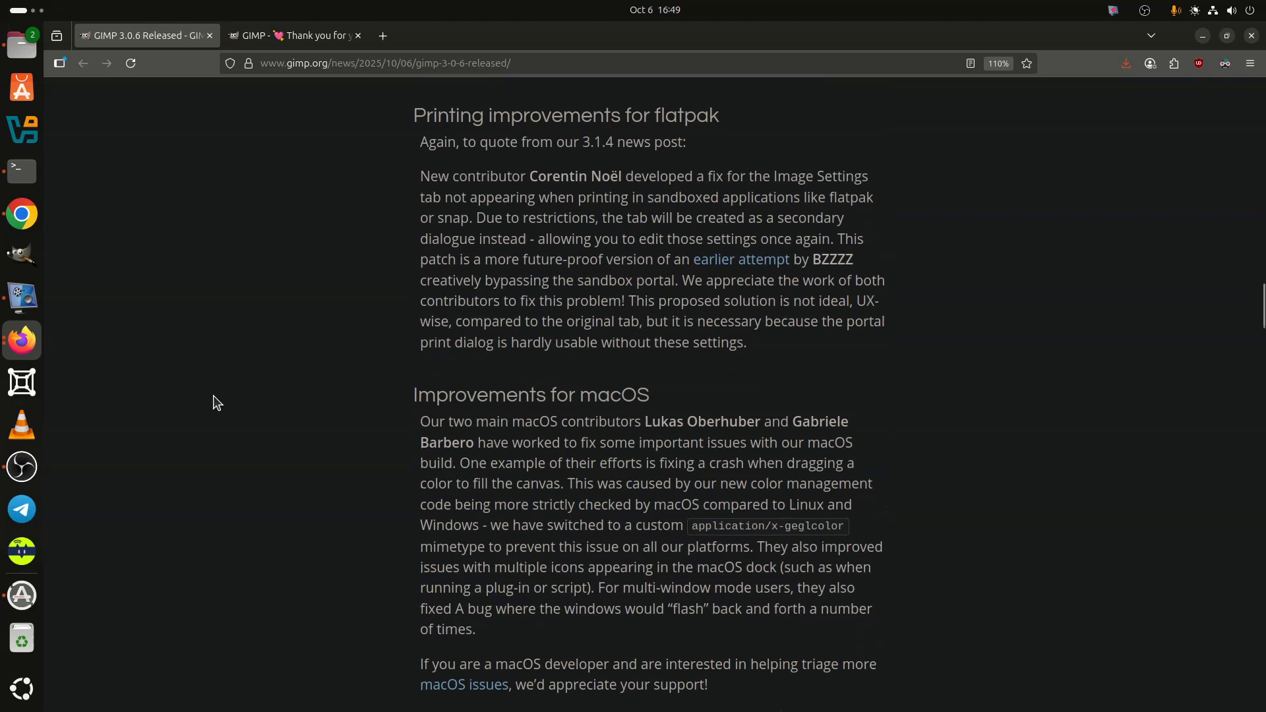
pyautogui.scroll(-3)
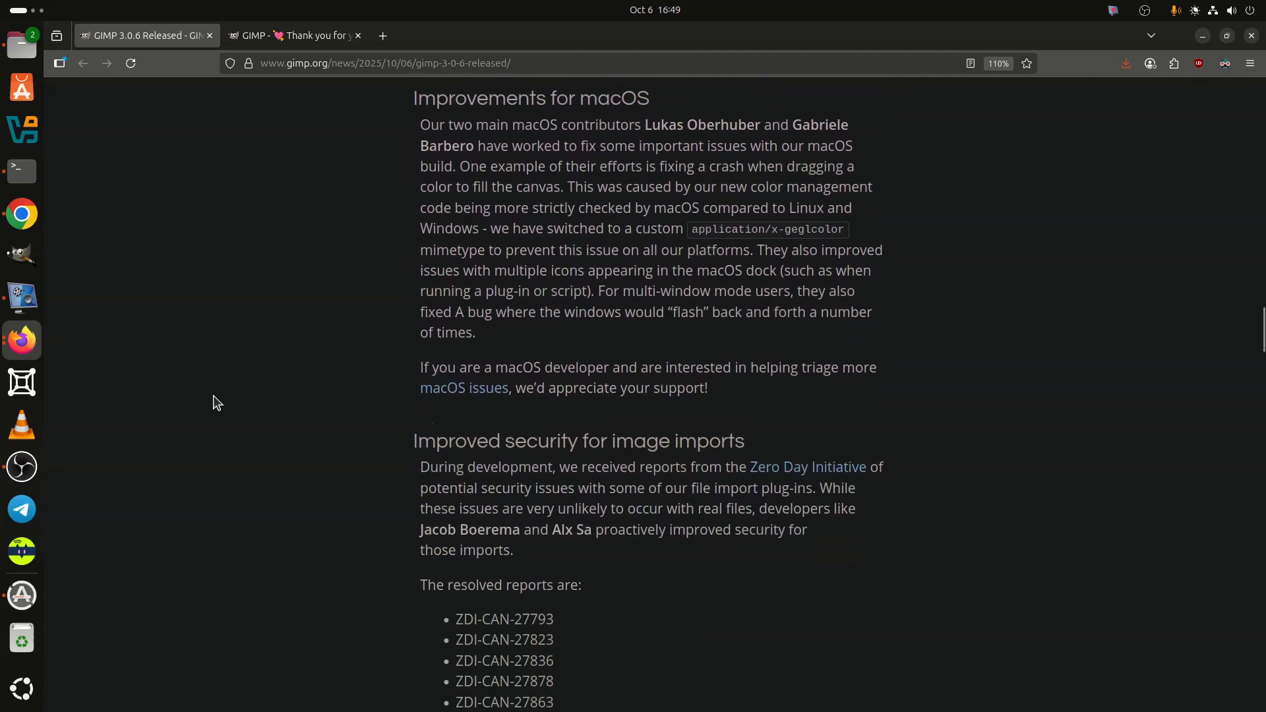
pyautogui.scroll(-3)
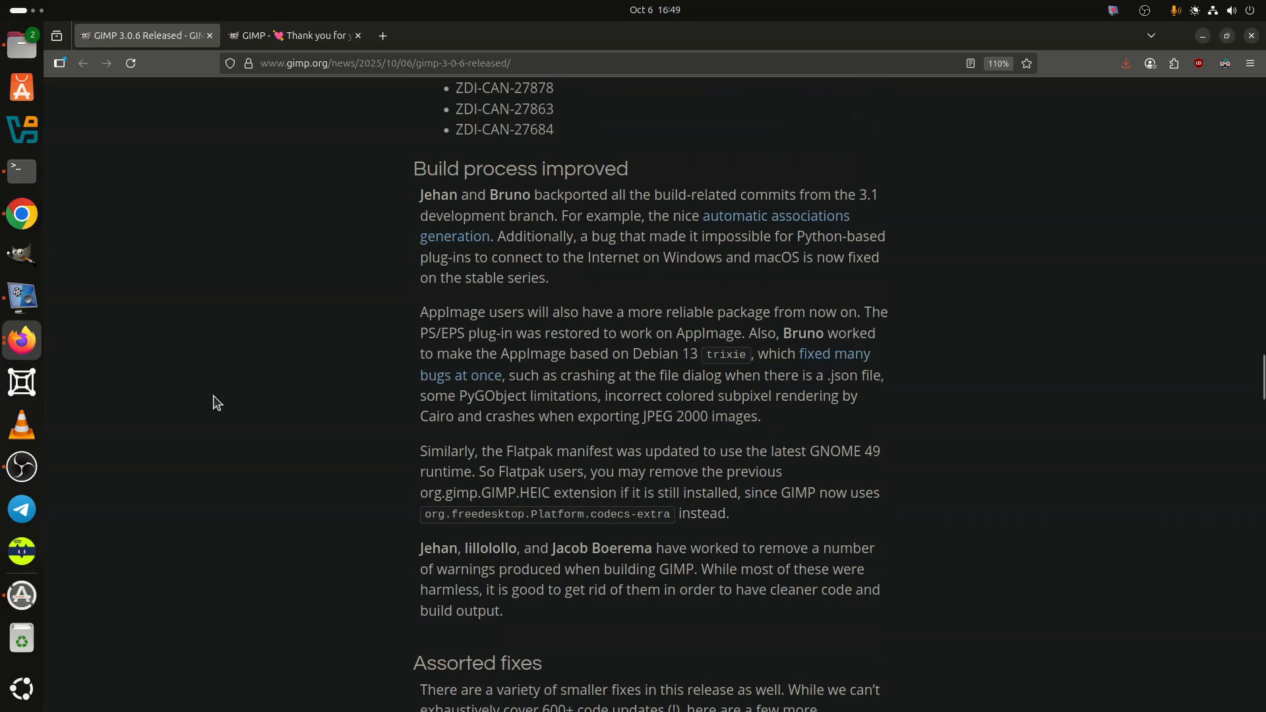
pyautogui.scroll(-3)
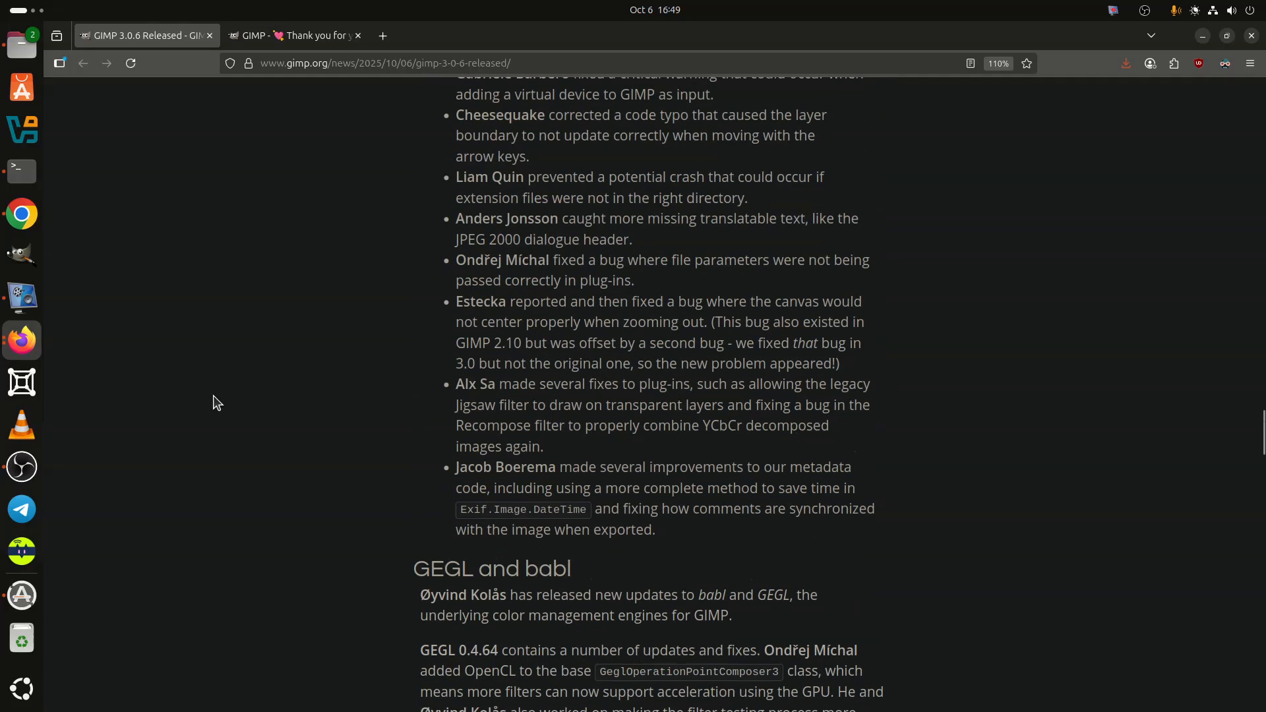
pyautogui.scroll(-3)
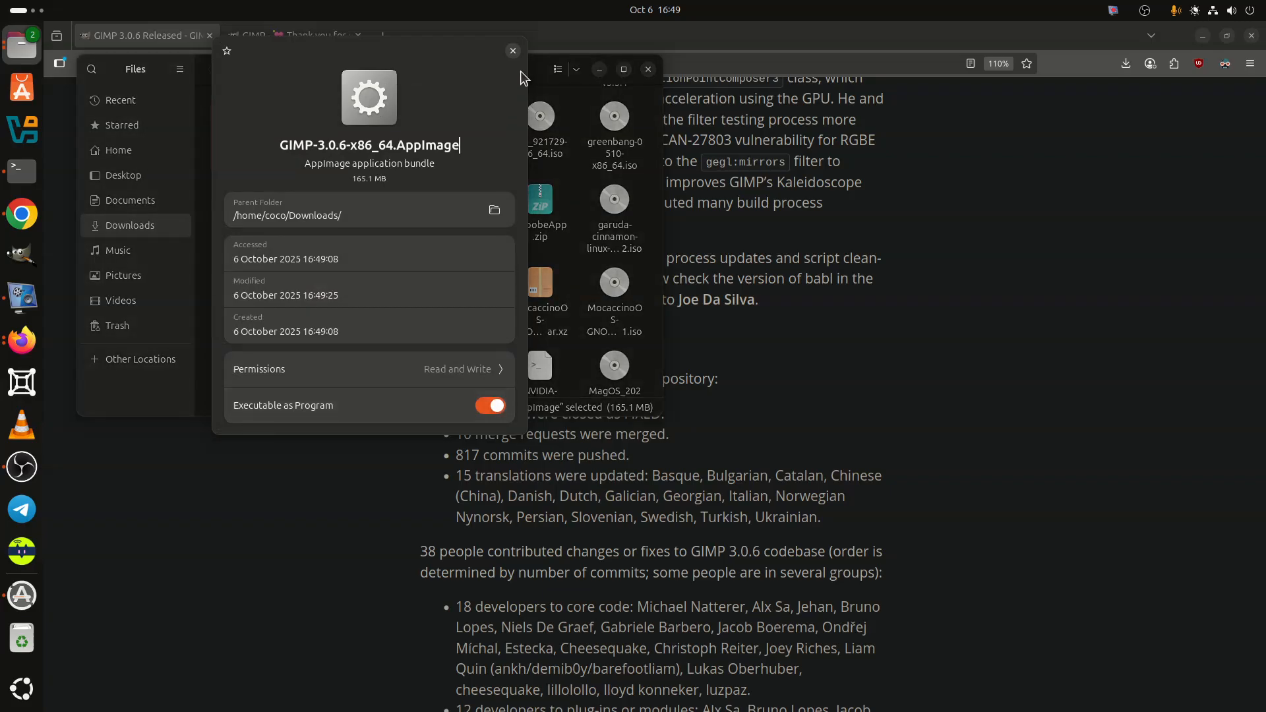
# Close the AppImage's Properties dialog with execution enabled and launch GIMP 3.0.6.
pyautogui.click(511, 50)
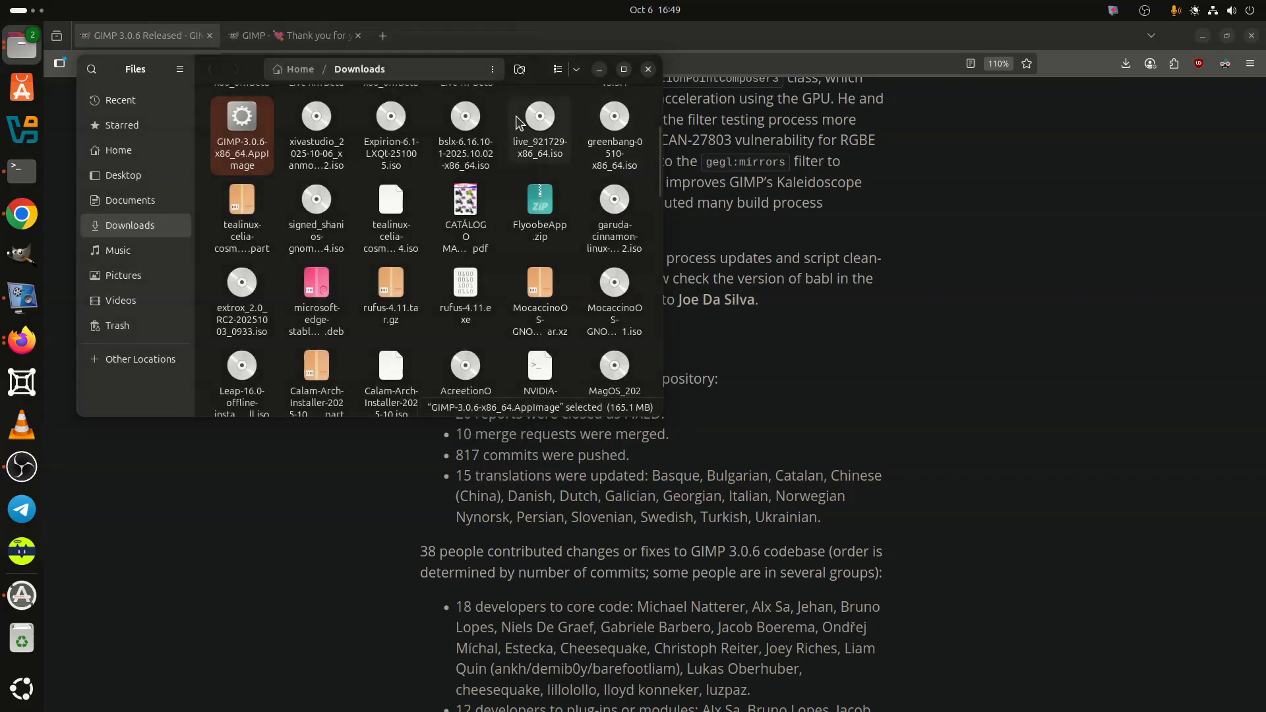
pyautogui.moveTo(1171, 52)
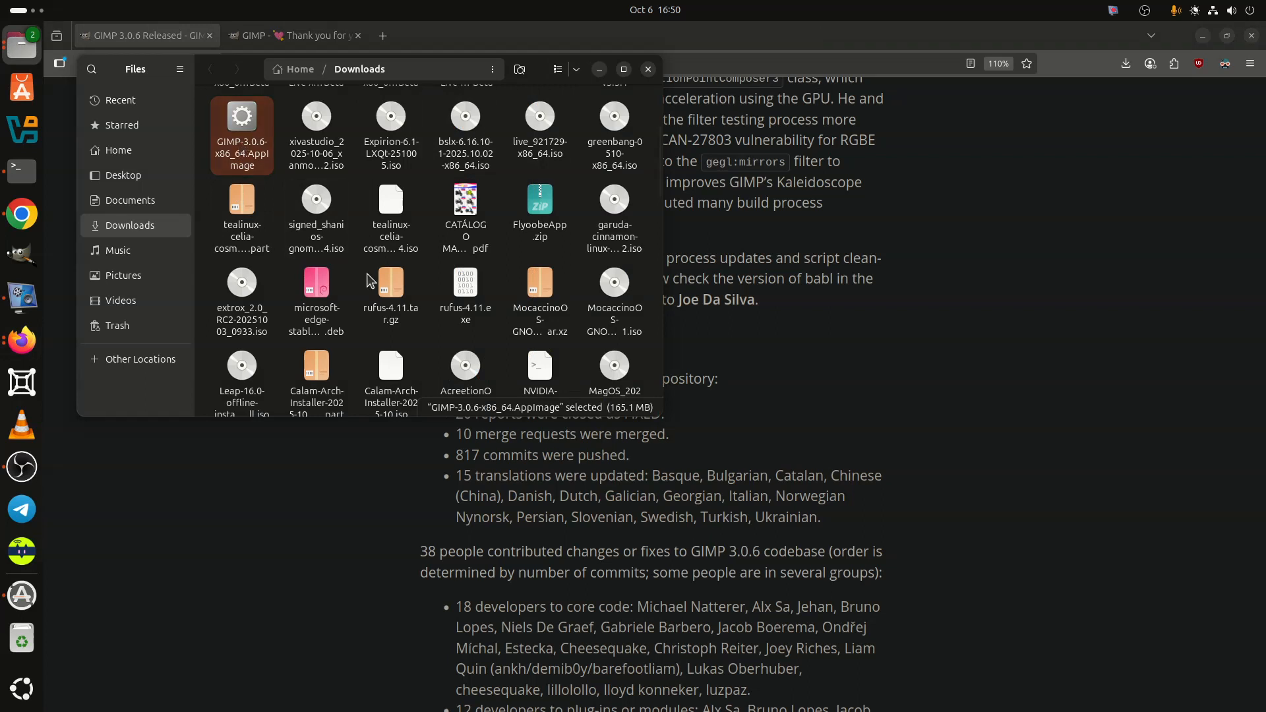
pyautogui.doubleClick(242, 134)
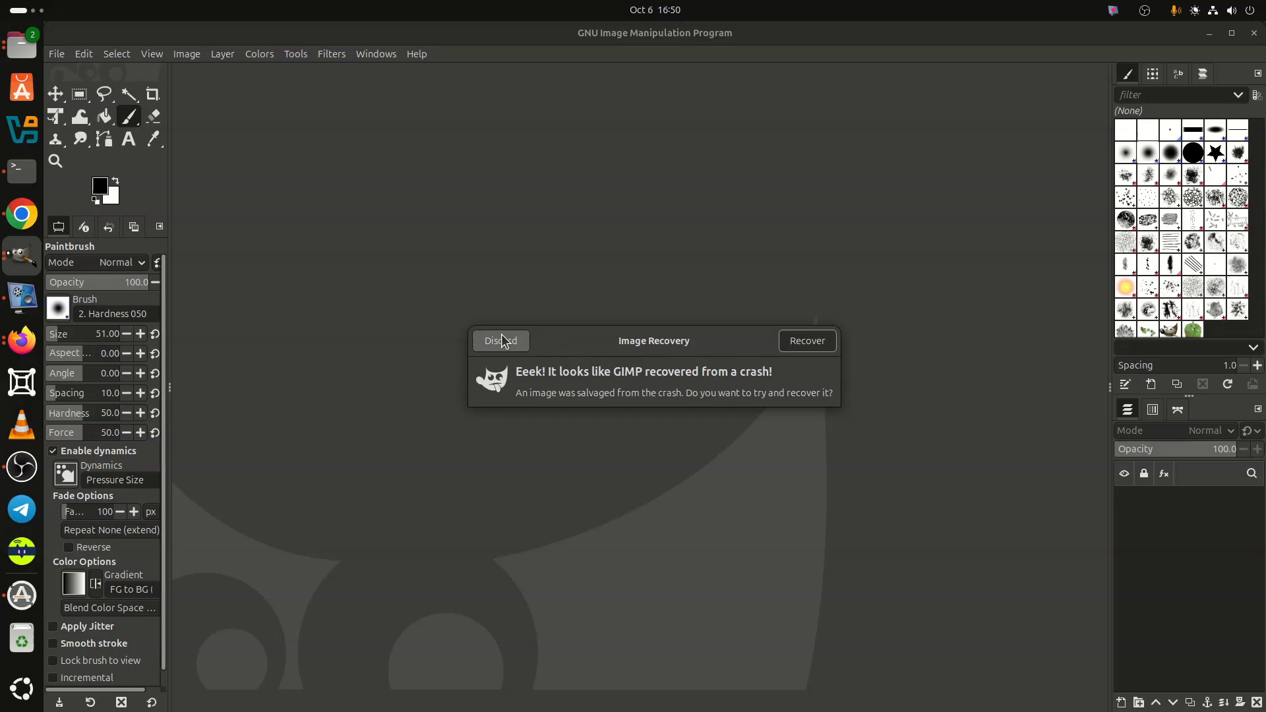
# Discard the salvaged image in the Image Recovery dialog.
pyautogui.click(499, 340)
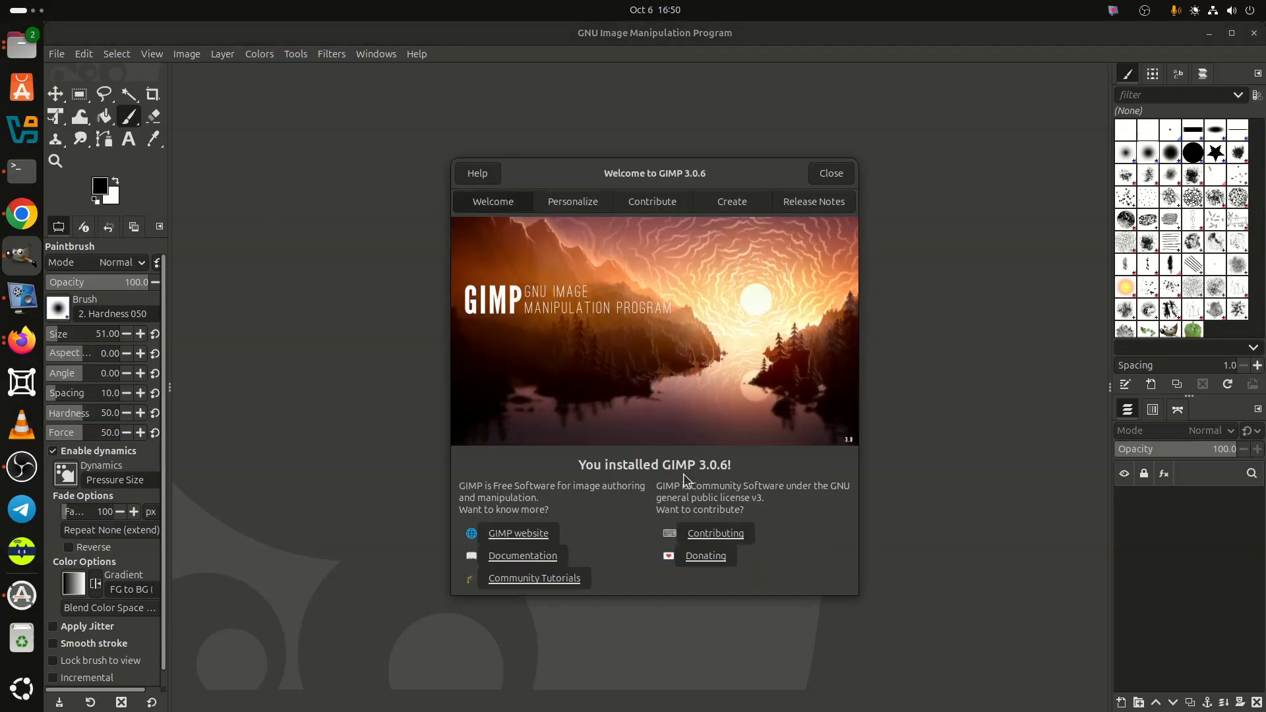
pyautogui.moveTo(743, 471)
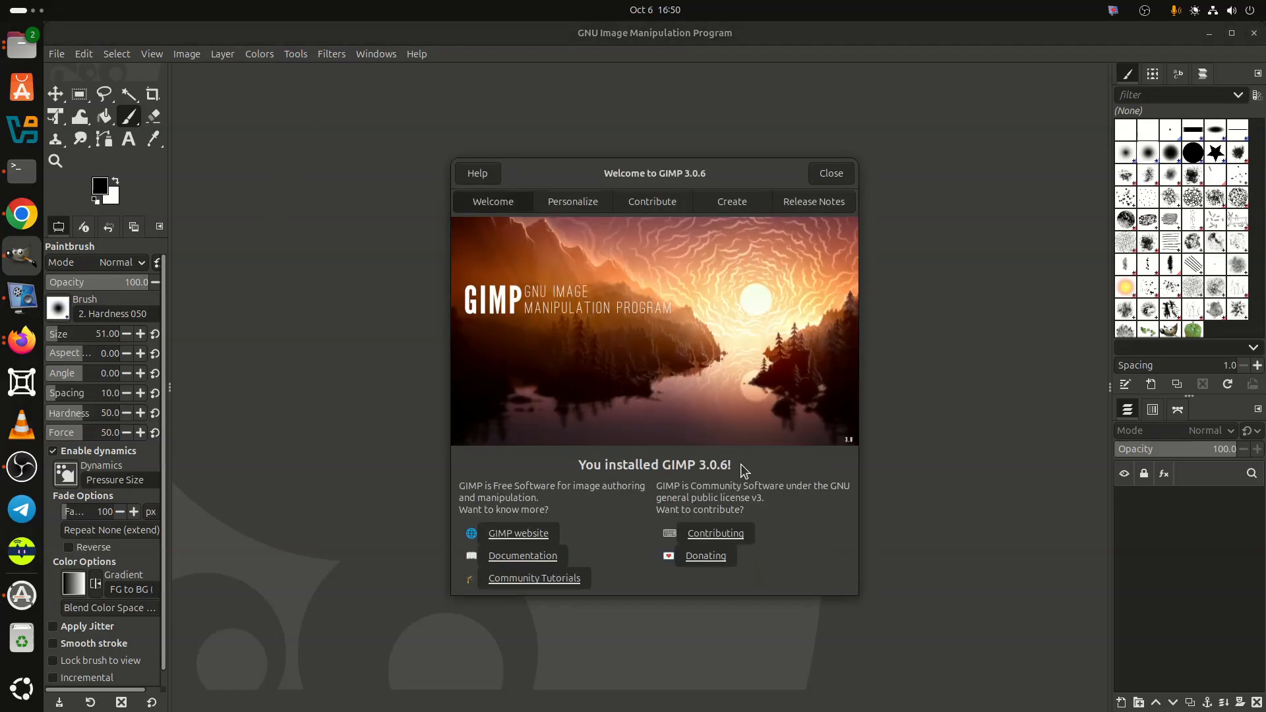
pyautogui.moveTo(523, 555)
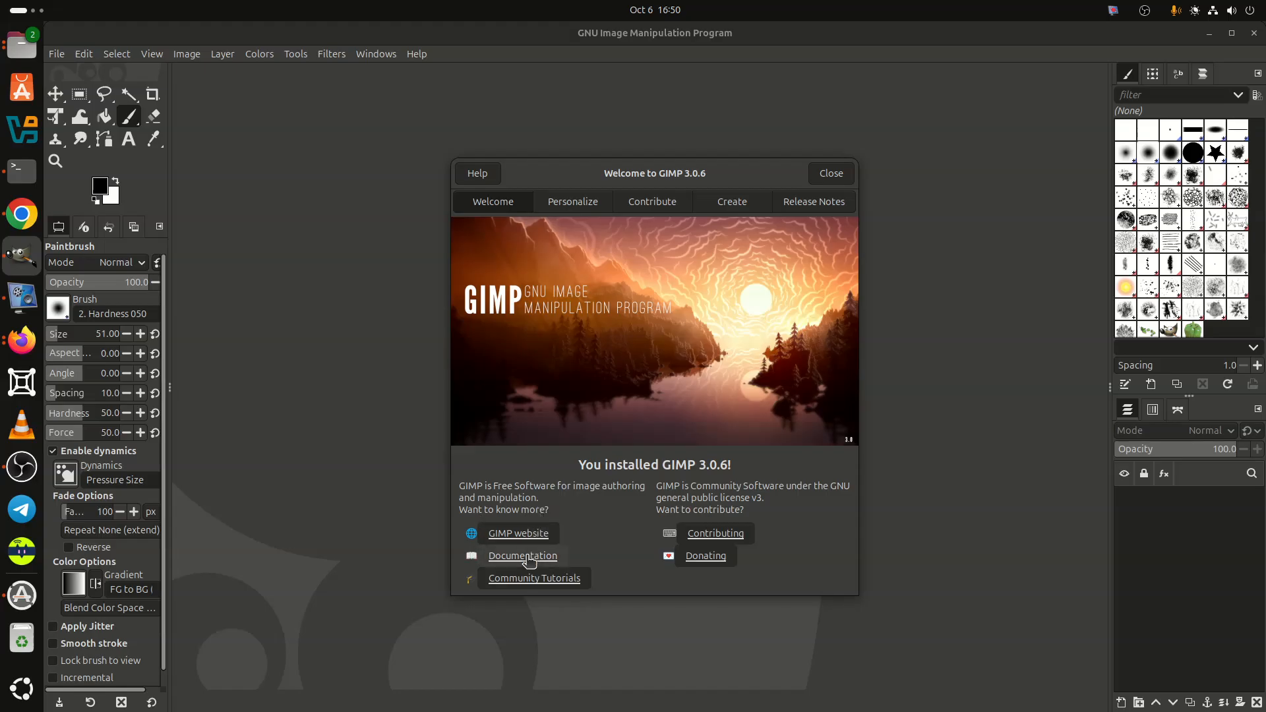
pyautogui.moveTo(476, 466)
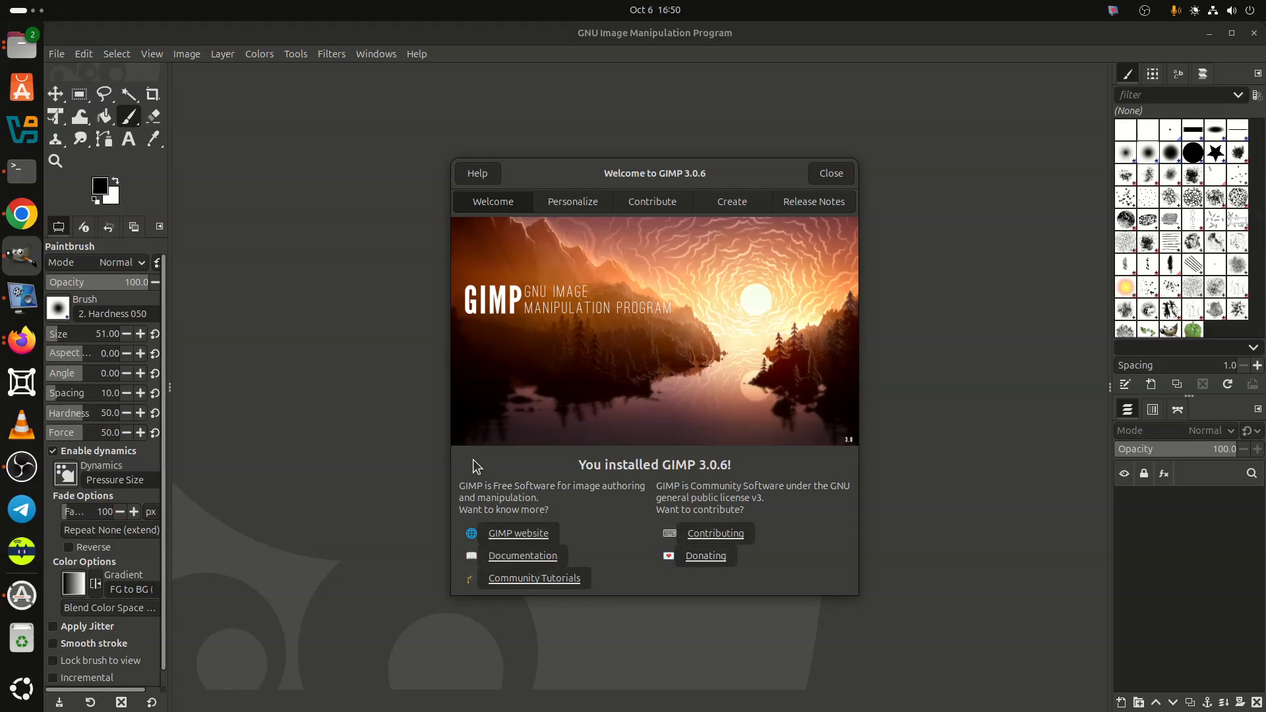
pyautogui.click(572, 201)
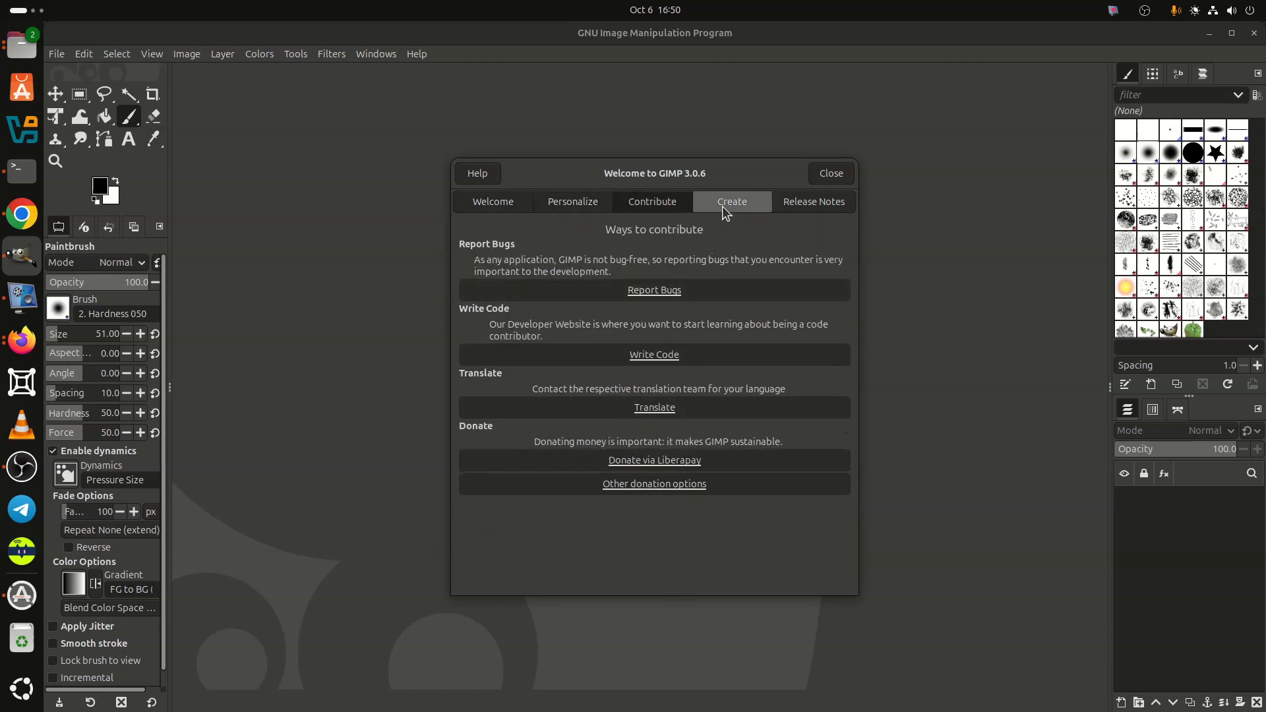
pyautogui.click(813, 201)
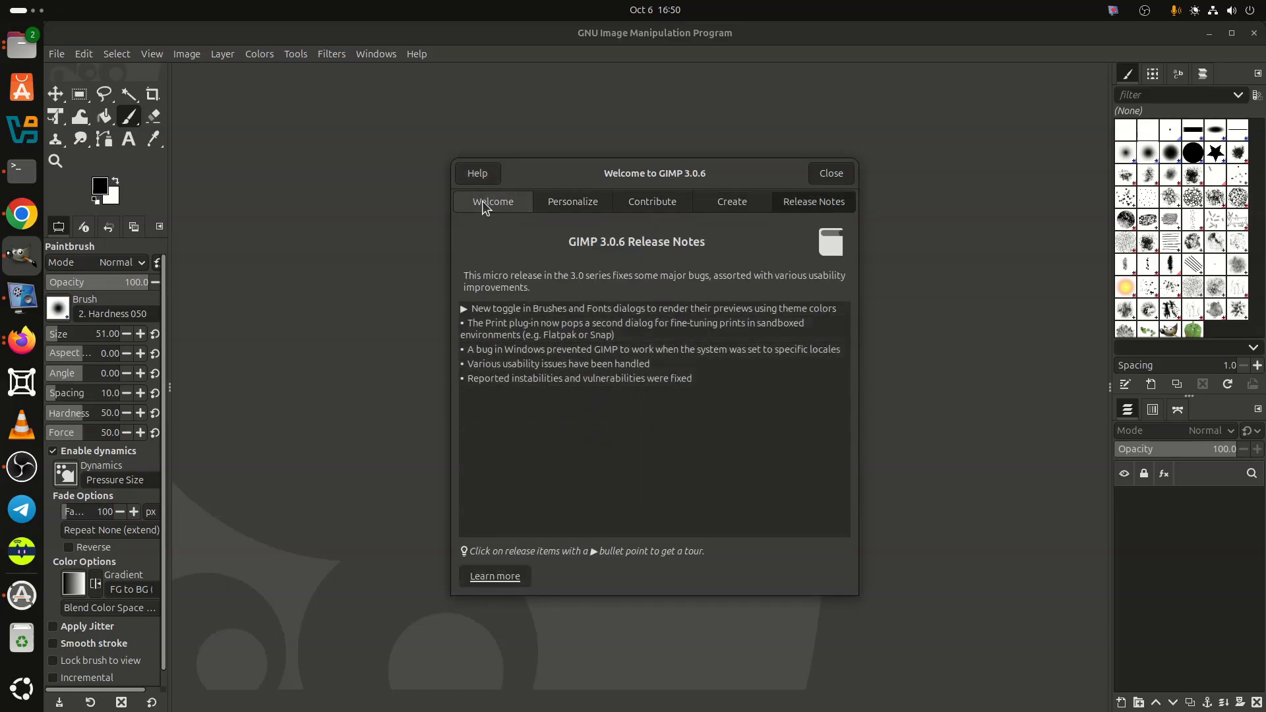
pyautogui.click(492, 201)
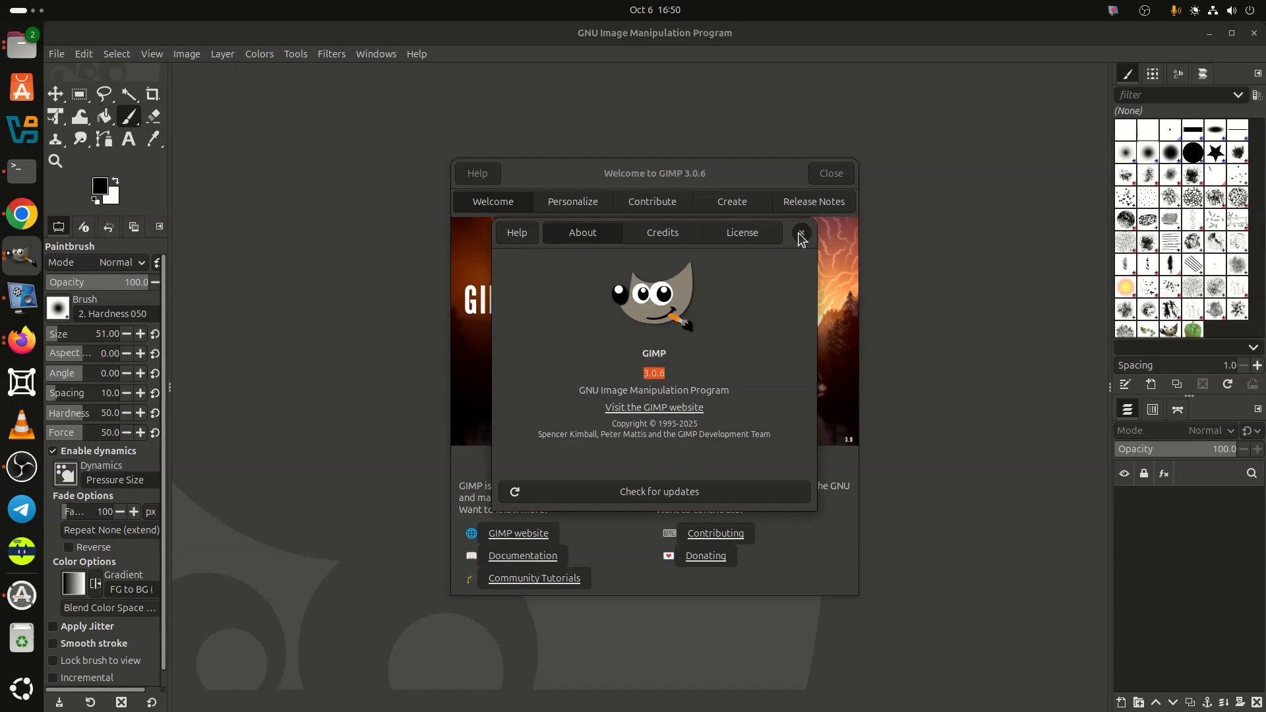
pyautogui.click(800, 233)
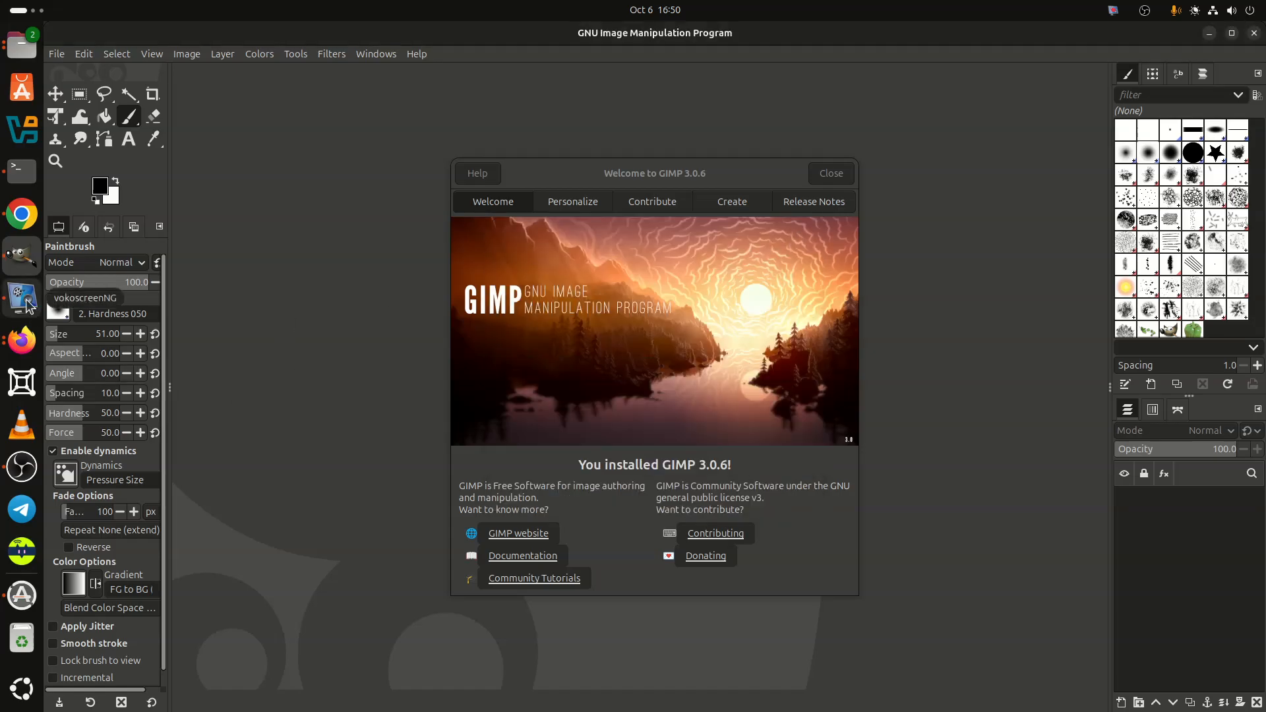